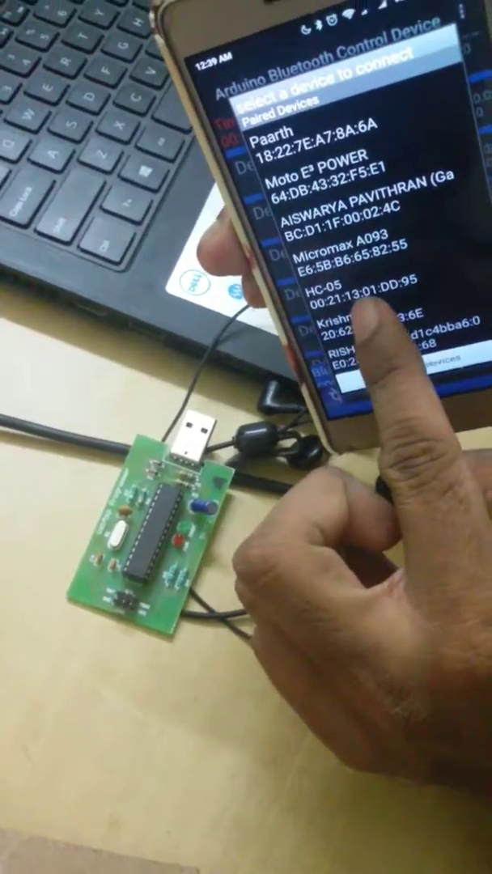
# Select HC-05 (00:21:13:01:DD:95) from the paired devices list to connect.
pyautogui.click(327, 291)
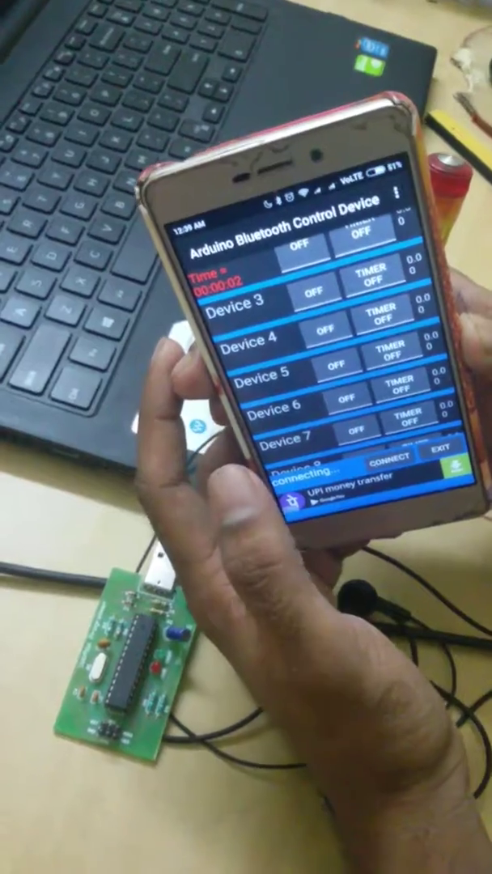